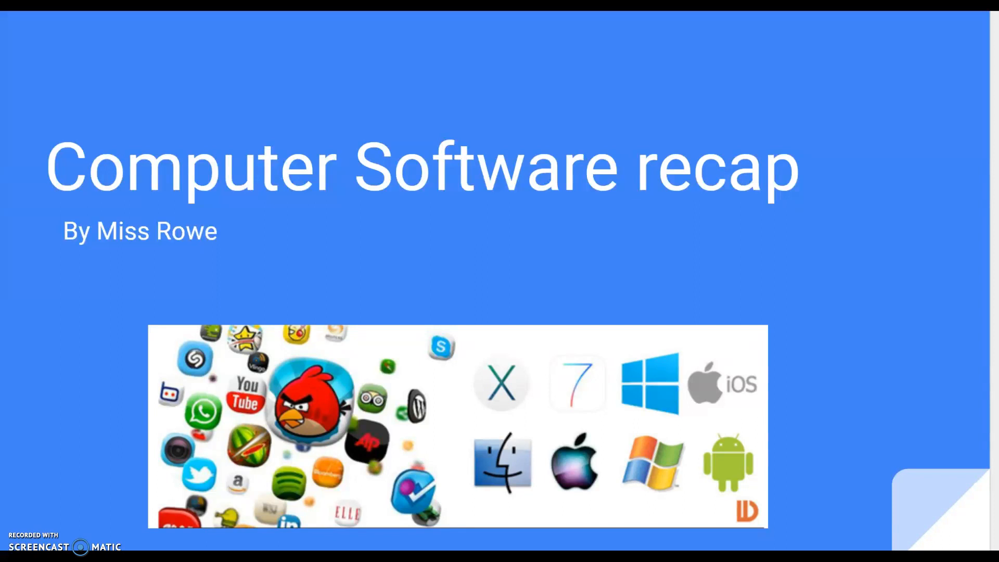
- Advance the slideshow to the slide explaining command-line and graphical user interfaces
key("Right")
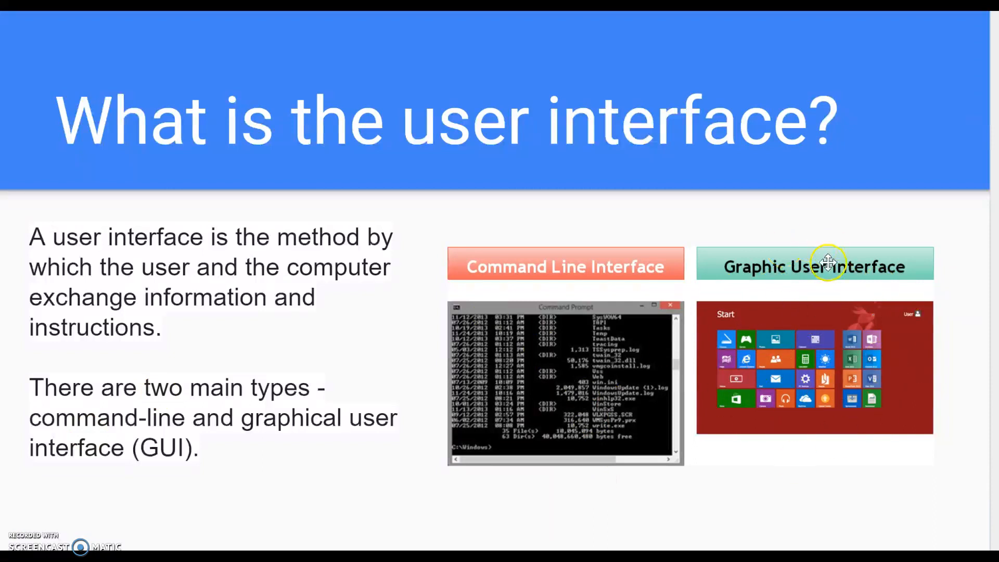
mouse_move(801, 330)
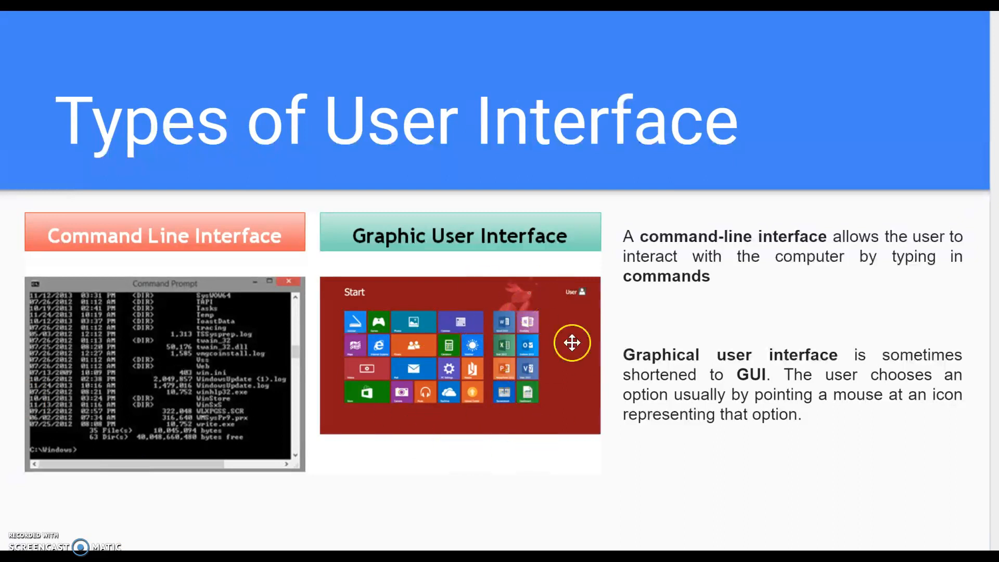
mouse_move(524, 383)
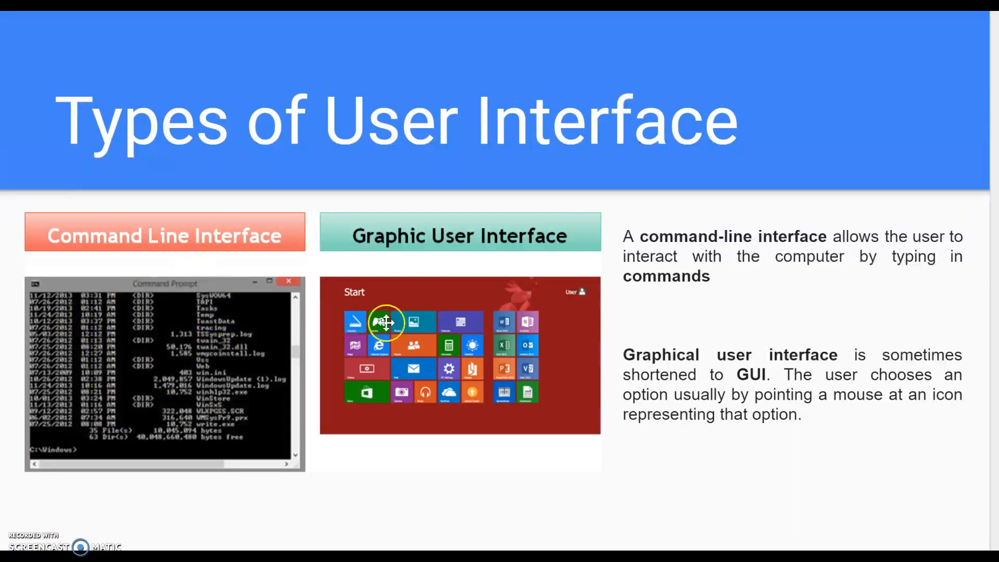
mouse_move(62, 323)
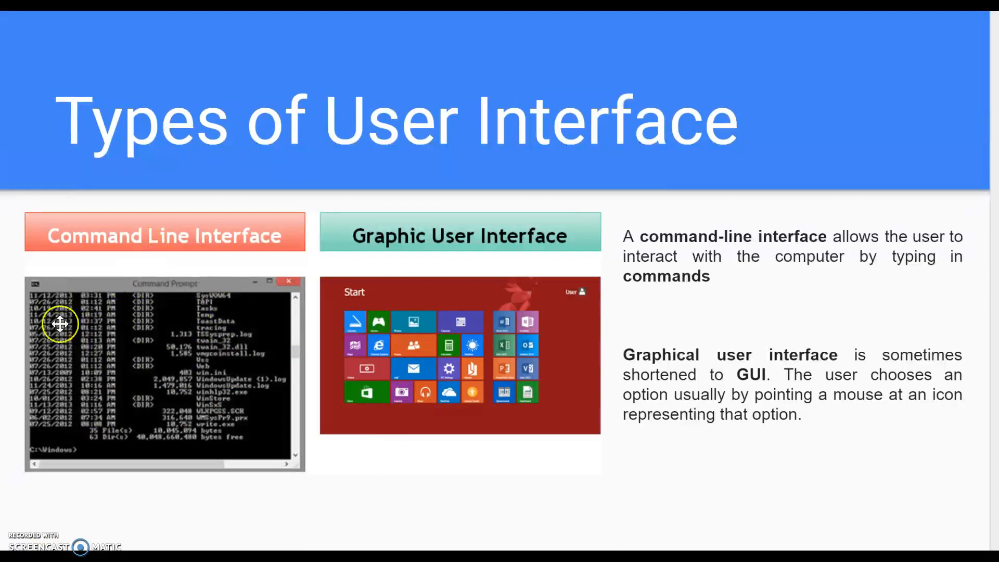
mouse_move(140, 77)
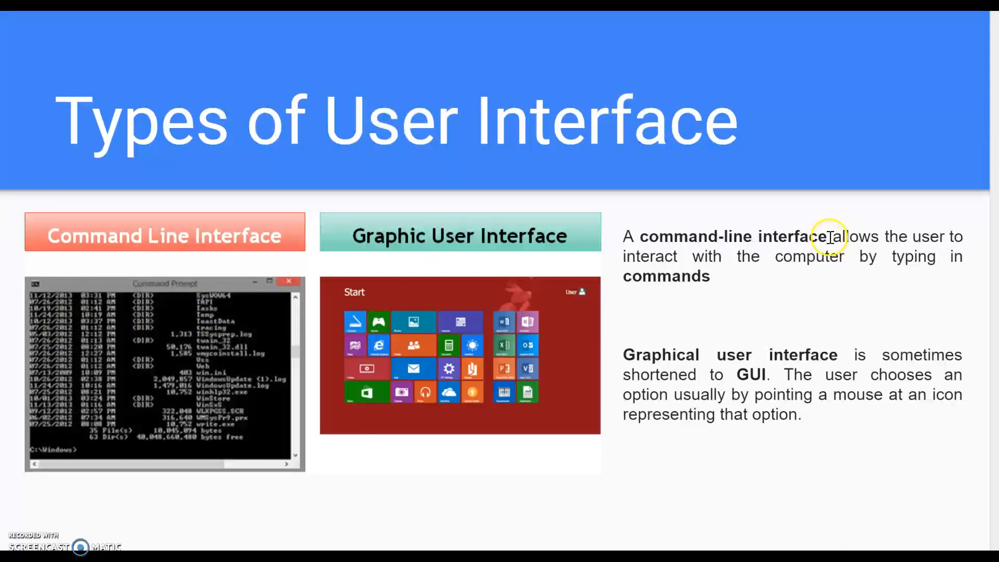
mouse_move(692, 374)
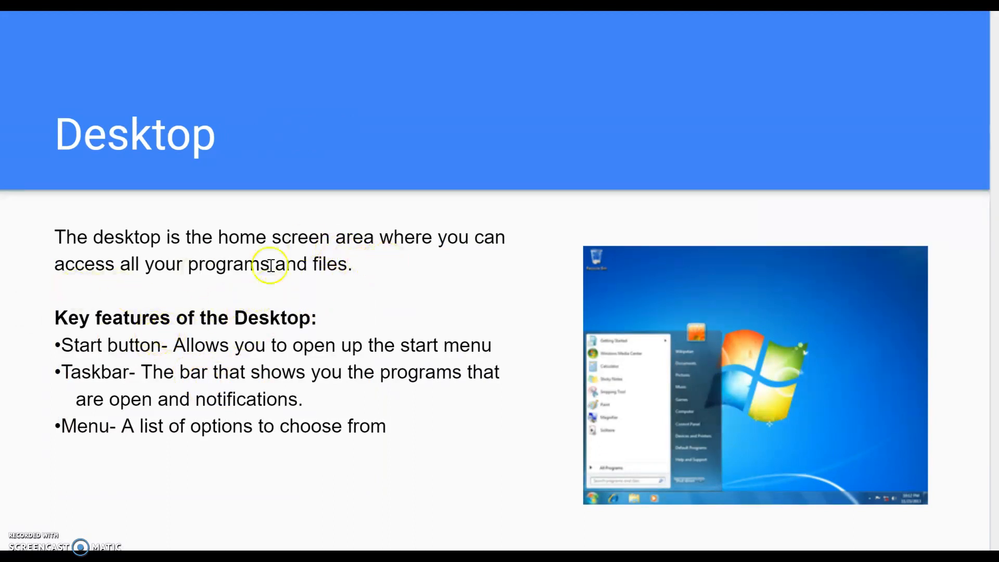
mouse_move(201, 373)
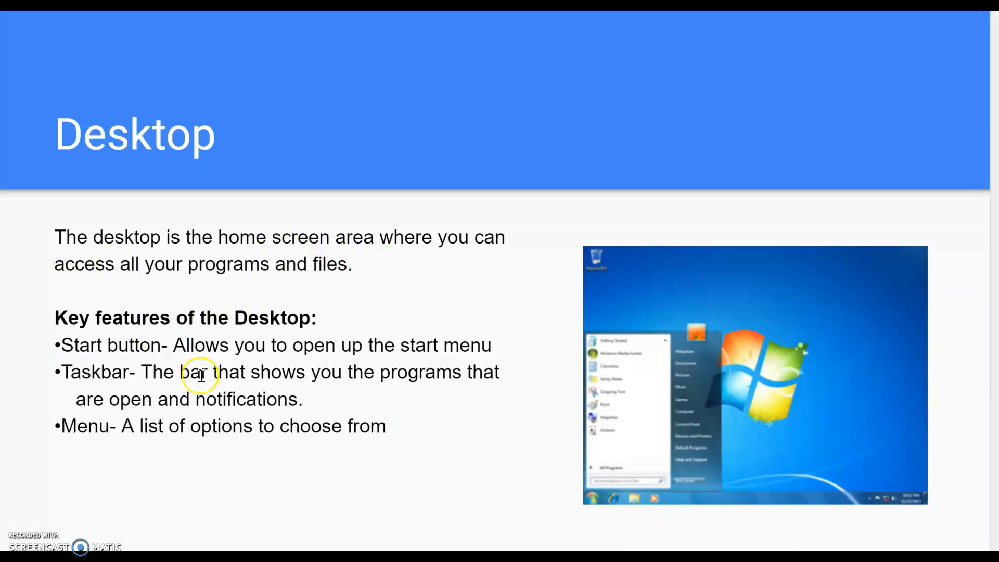
mouse_move(140, 326)
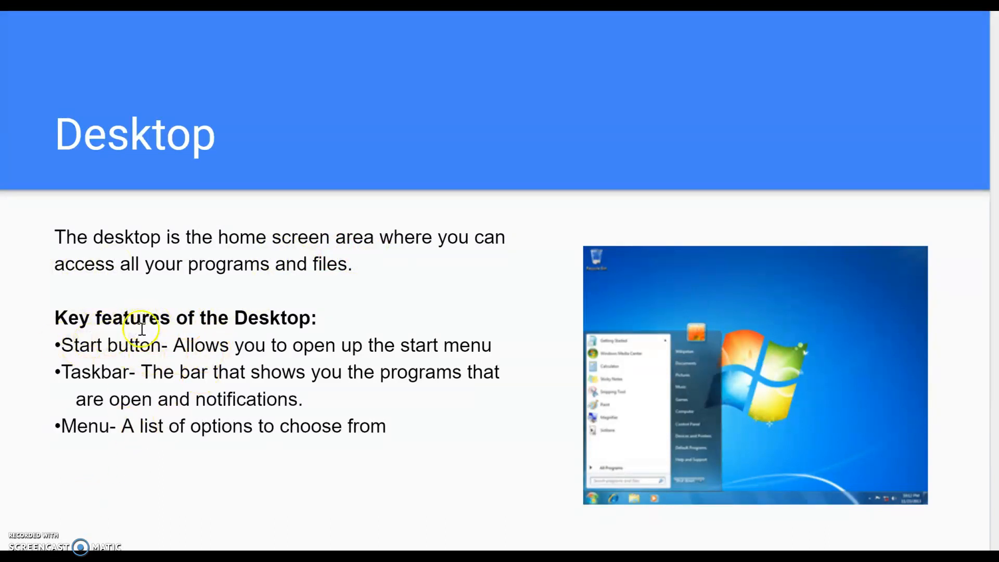
mouse_move(134, 420)
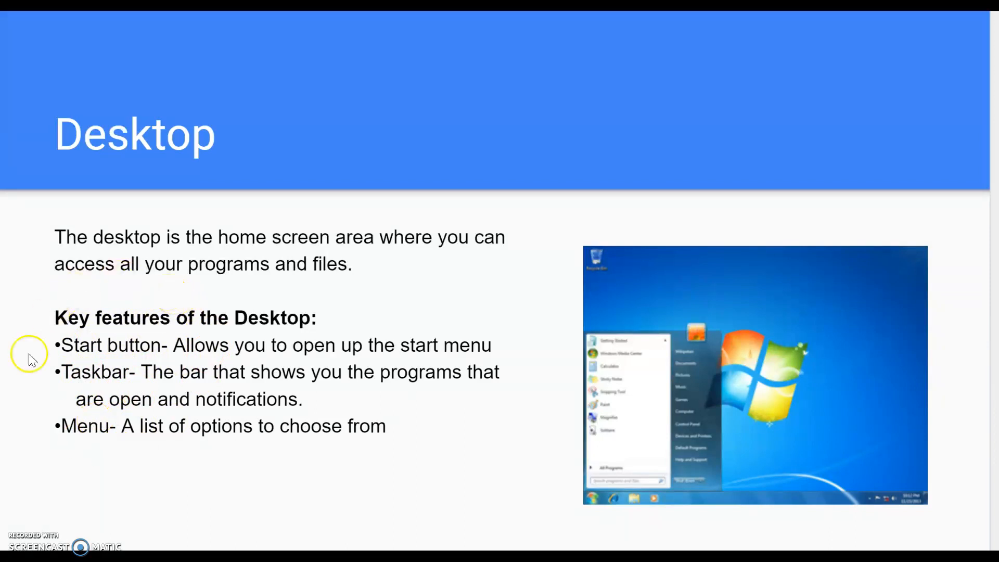
mouse_move(50, 366)
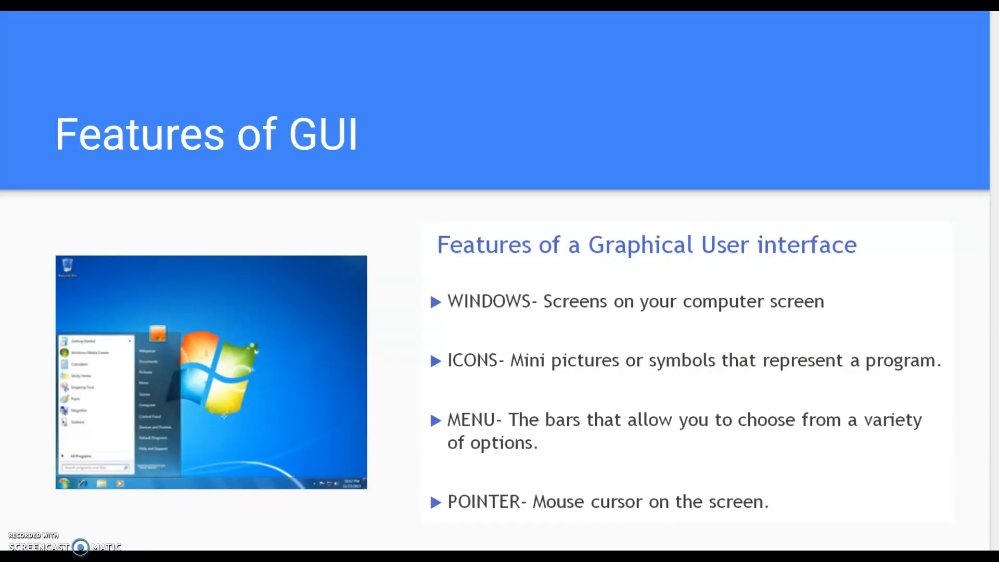
key("Right")
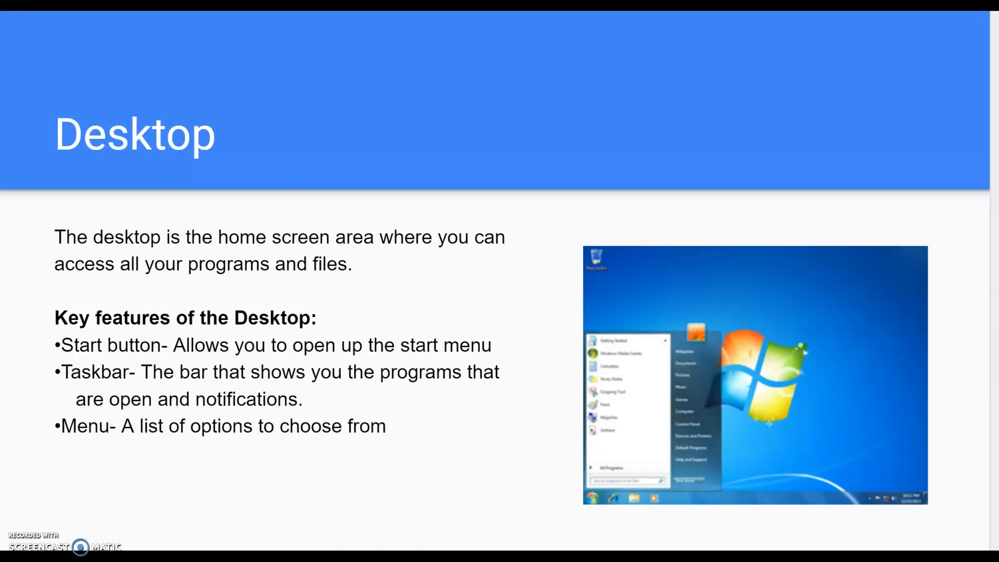